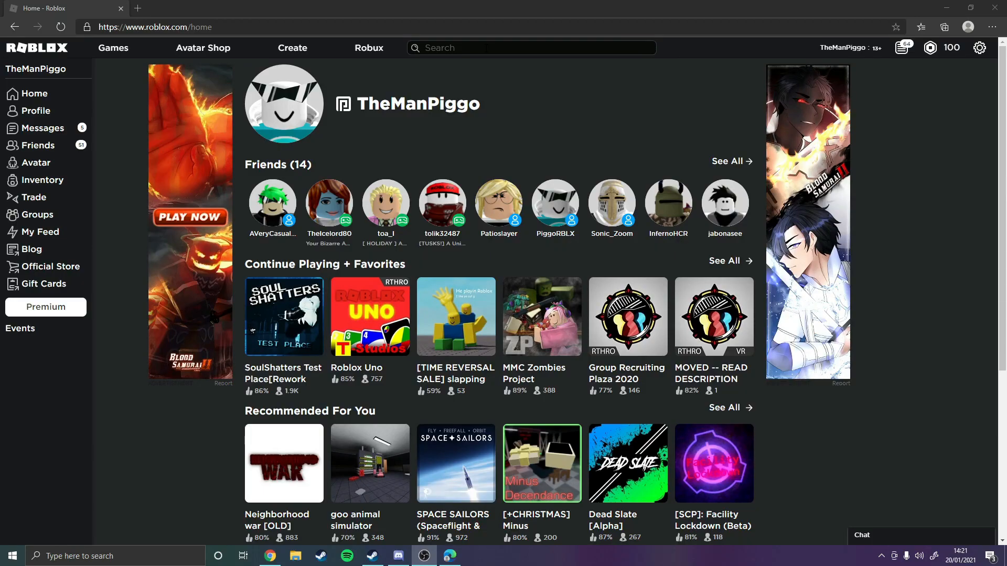
Search the Roblox website for 'Obama Boss Fight' to list the matching games.
text(Ob)
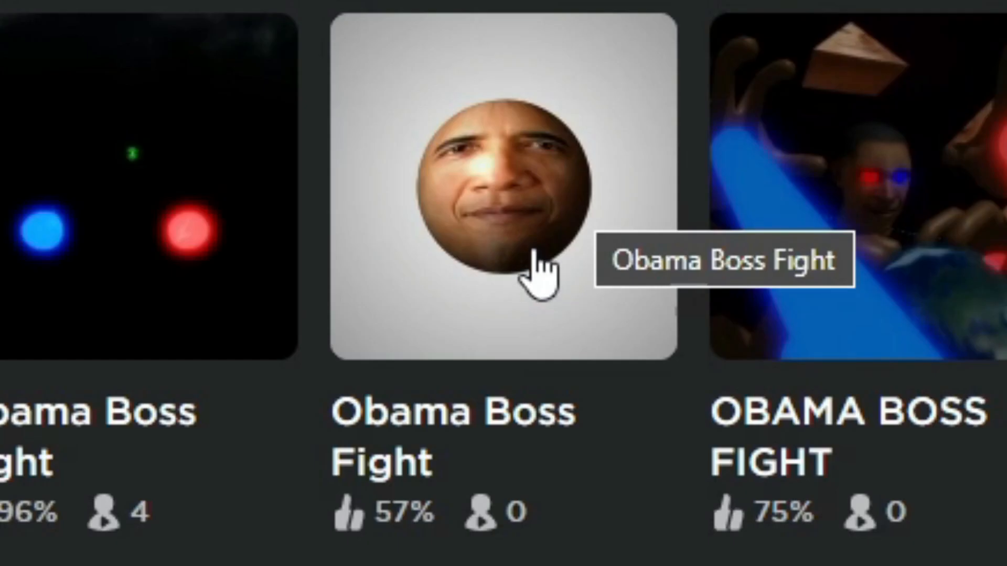
Join the Obama Boss Fight game with the round face thumbnail and walk around briefly.
click(501, 187)
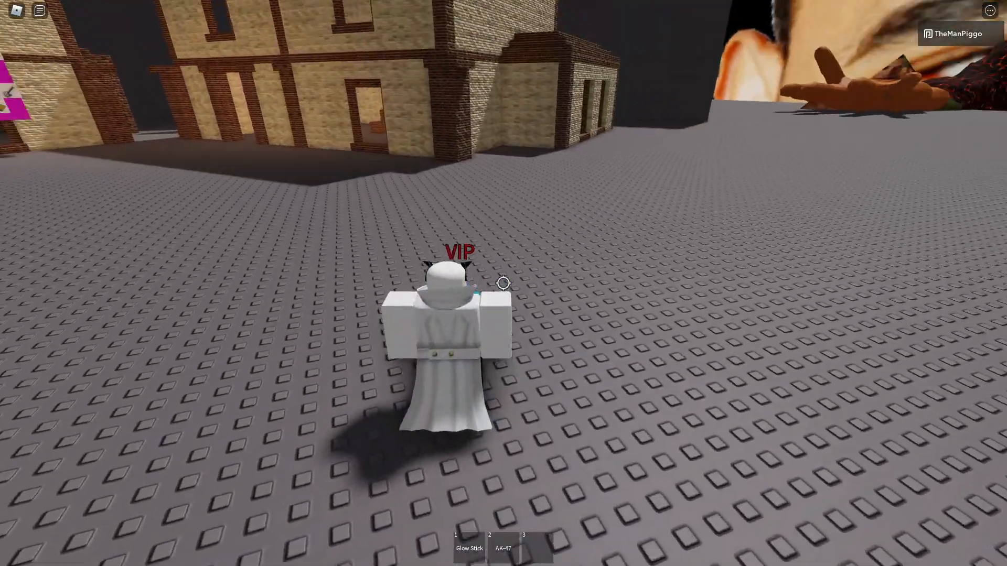
key(2)
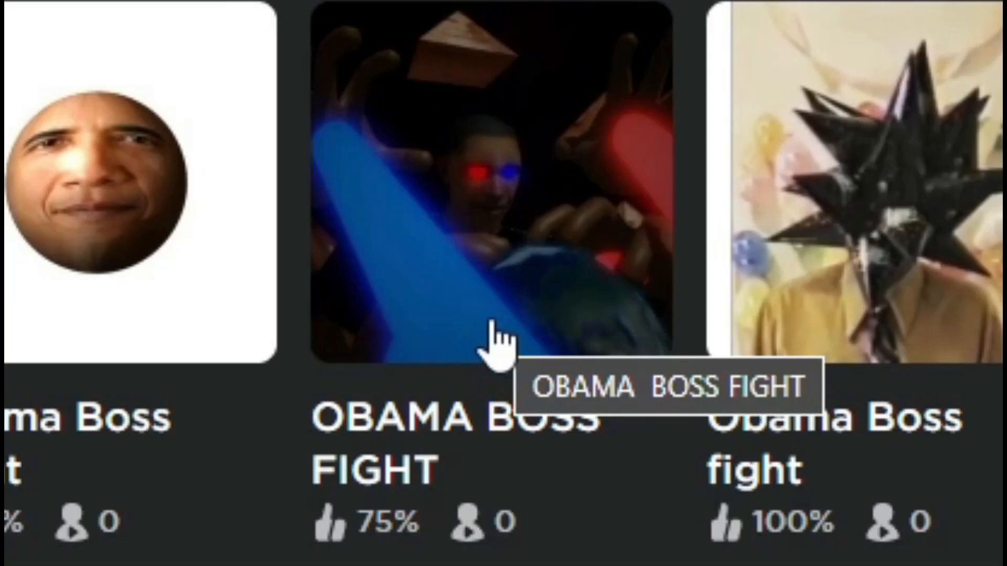
Join the glowing-eyed OBAMA BOSS FIGHT game briefly before returning to the results.
click(489, 180)
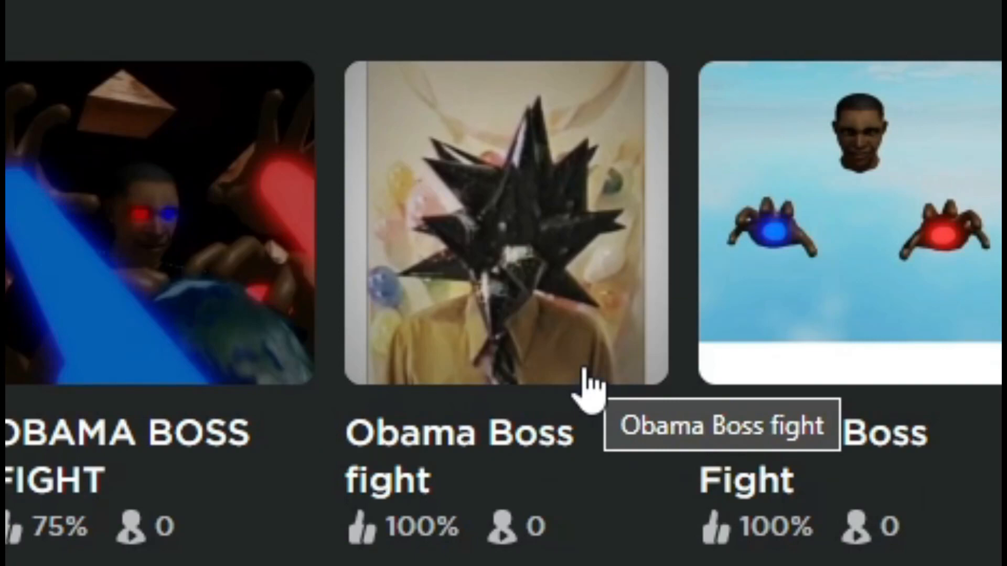
Try the spiky-head 'Obama Boss fight' game, then launch neon silver studios' Obama Boss Fight.
click(504, 224)
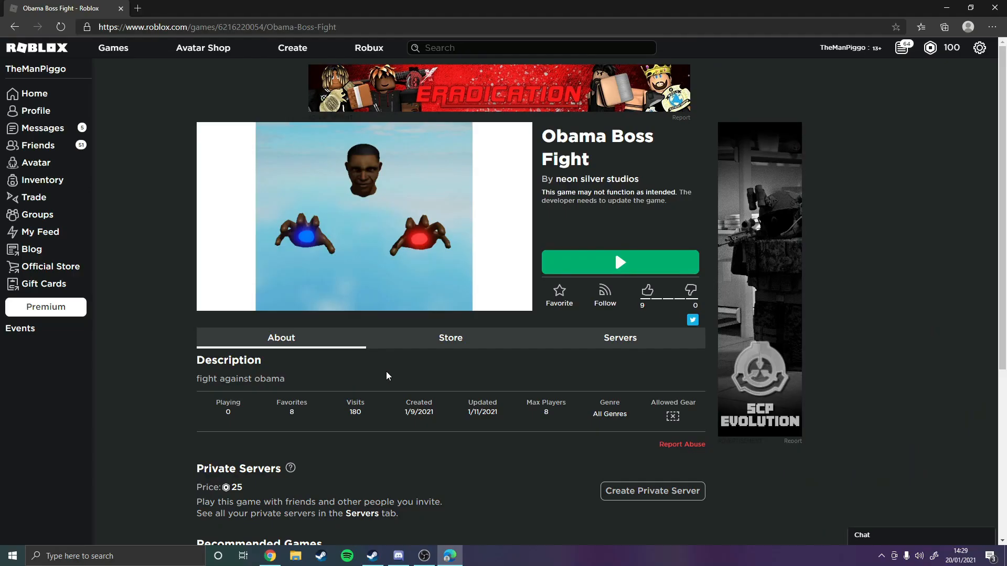
click(619, 263)
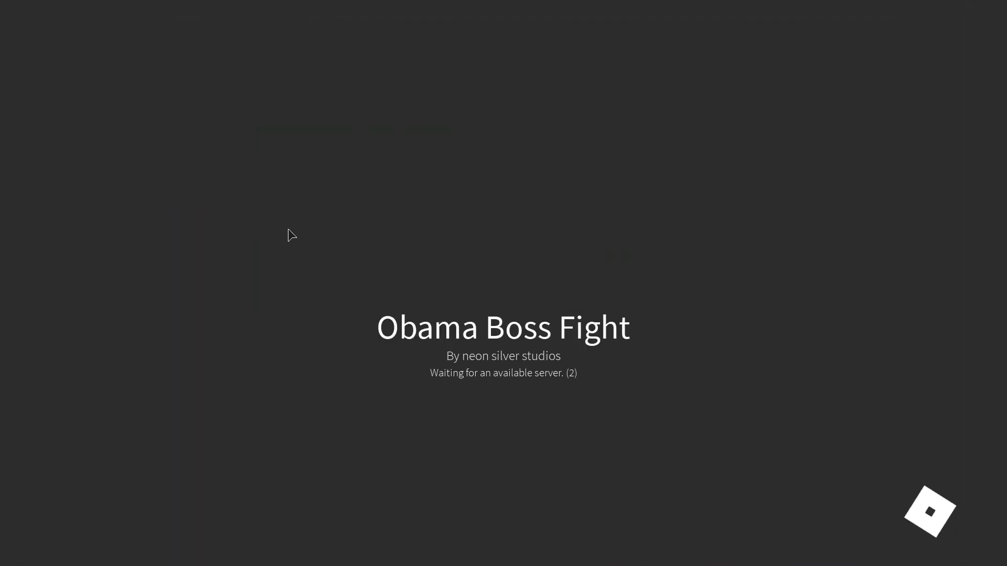
mouse_move(451, 181)
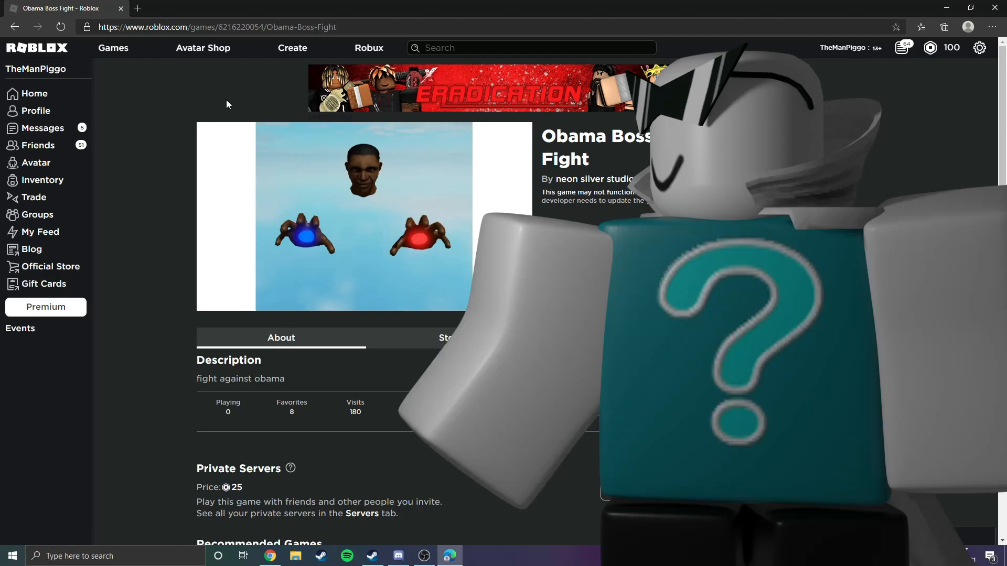
mouse_move(273, 367)
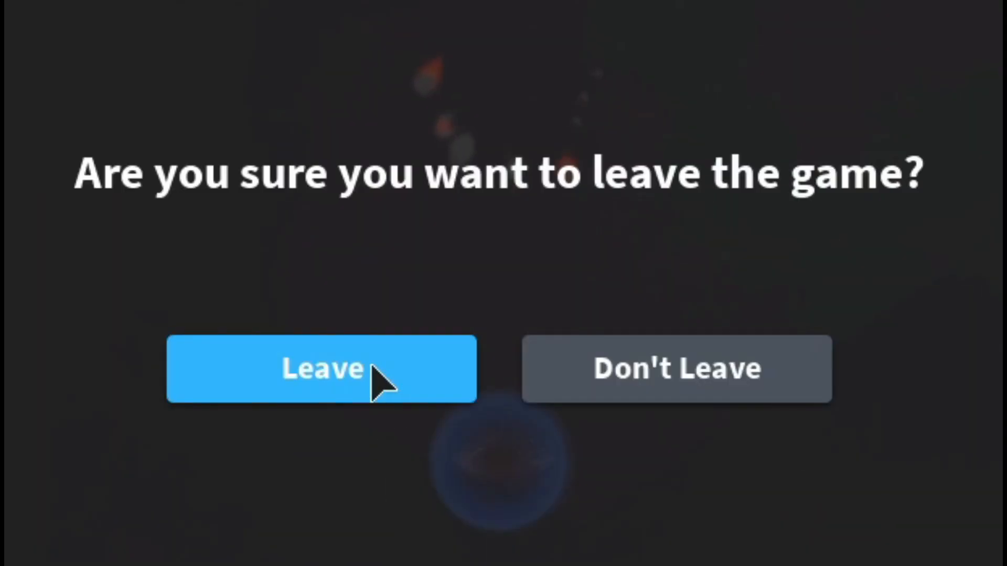
click(321, 369)
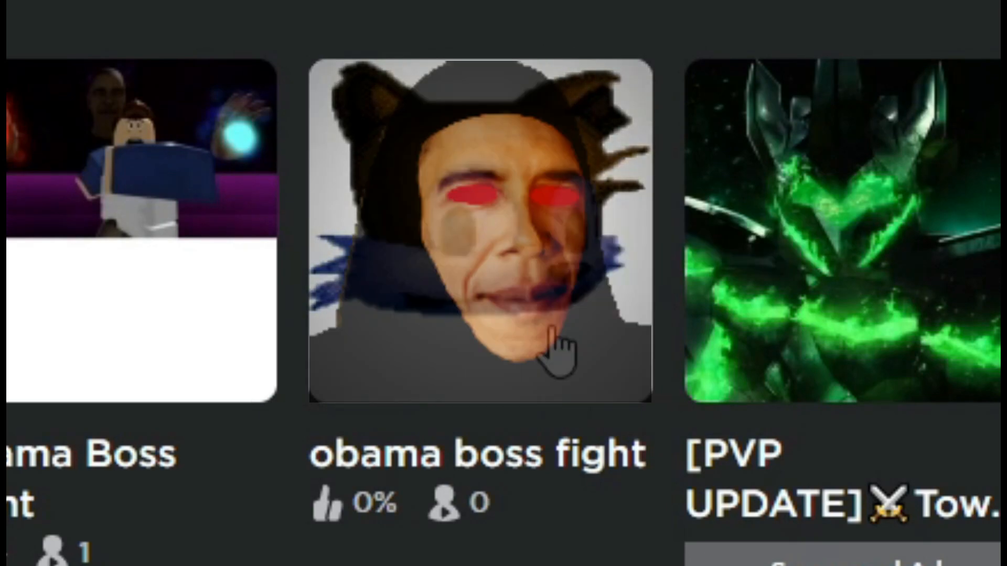
click(475, 238)
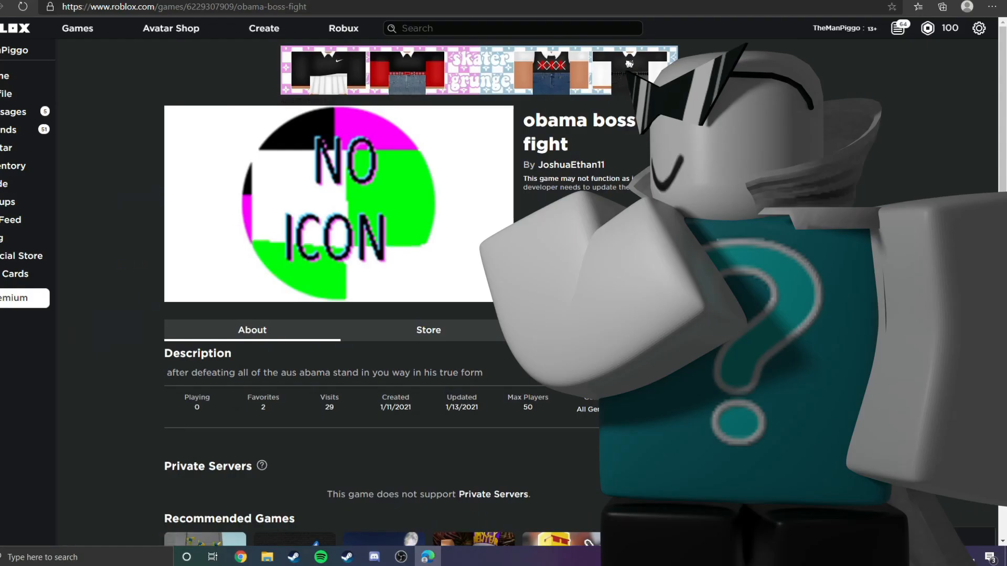